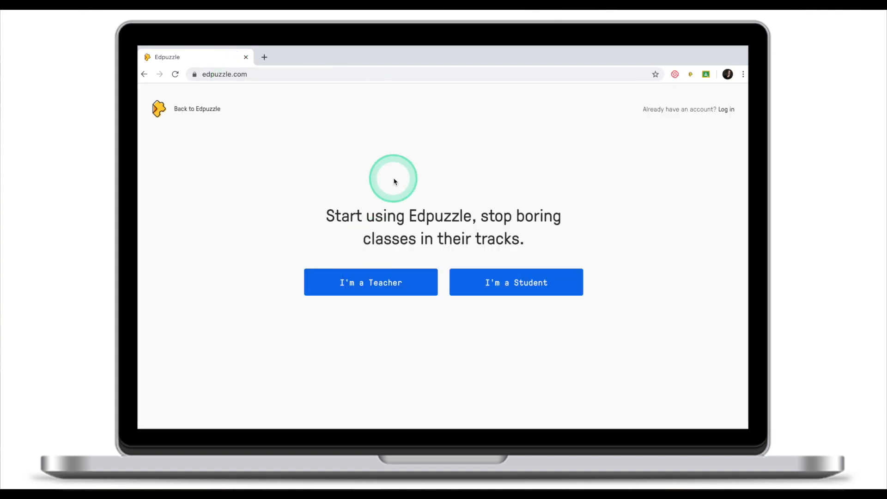
Choose "I'm a Teacher" to reach the account sign-up form
left_click(370, 283)
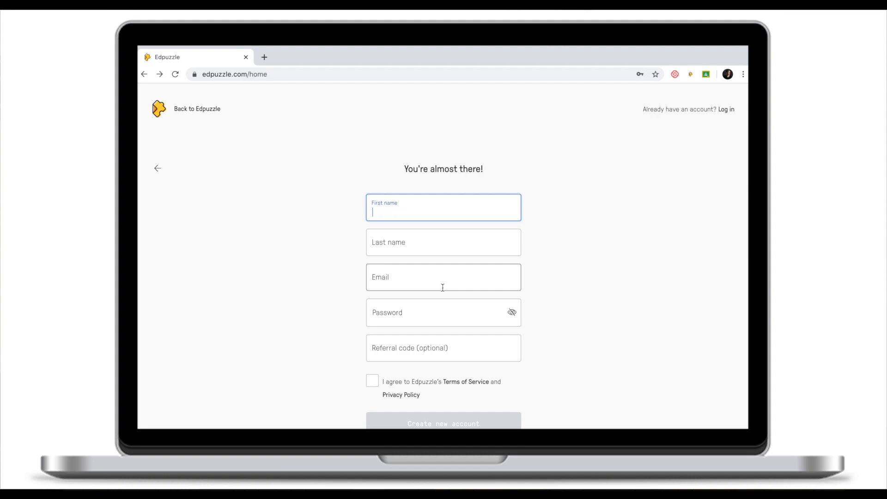
Fill in first name, last name, email and password, moving on to the referral code field
left_click(442, 330)
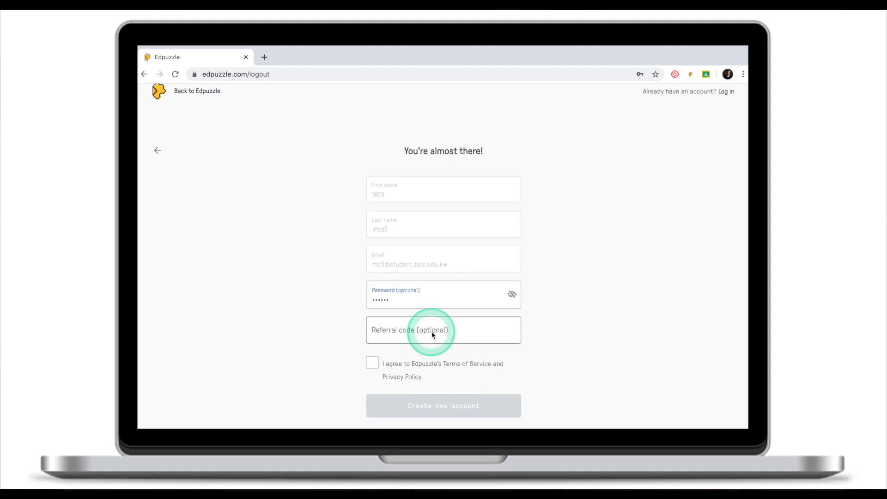
left_click(372, 362)
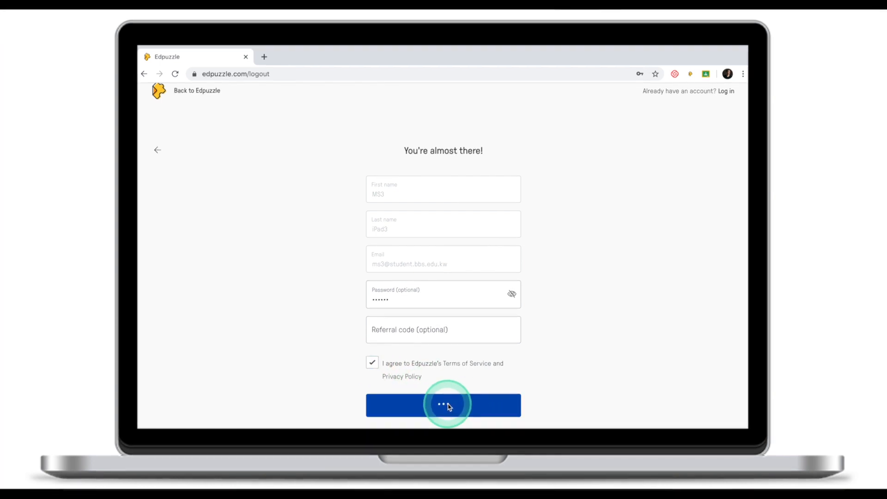
Create the account and search for "Al-bayan bilingual school" in the school-selection step
left_click(442, 404)
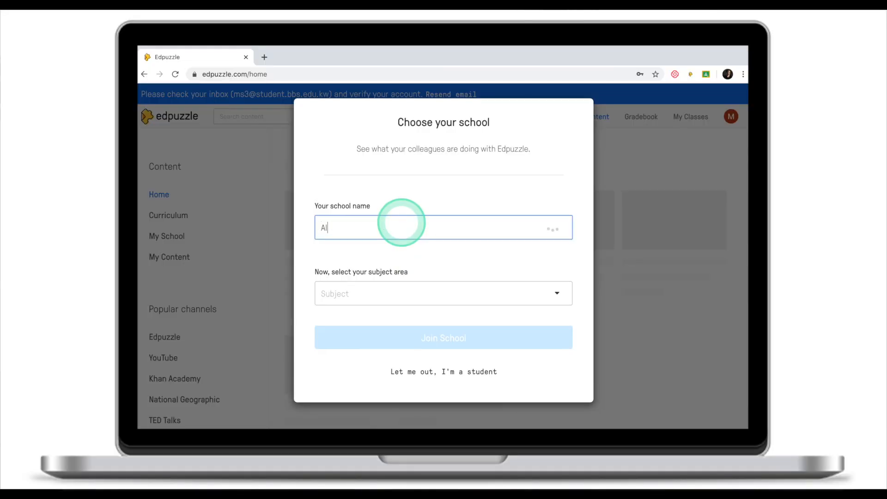
type("Al-bayan bilingual school")
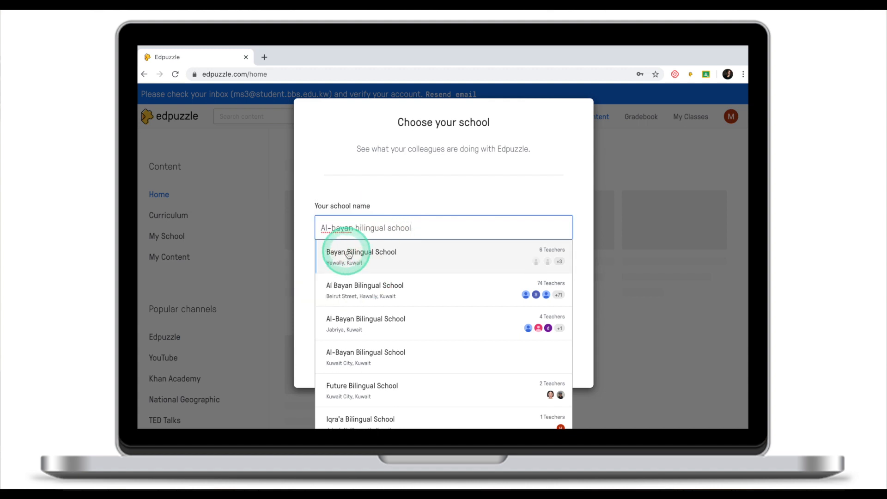